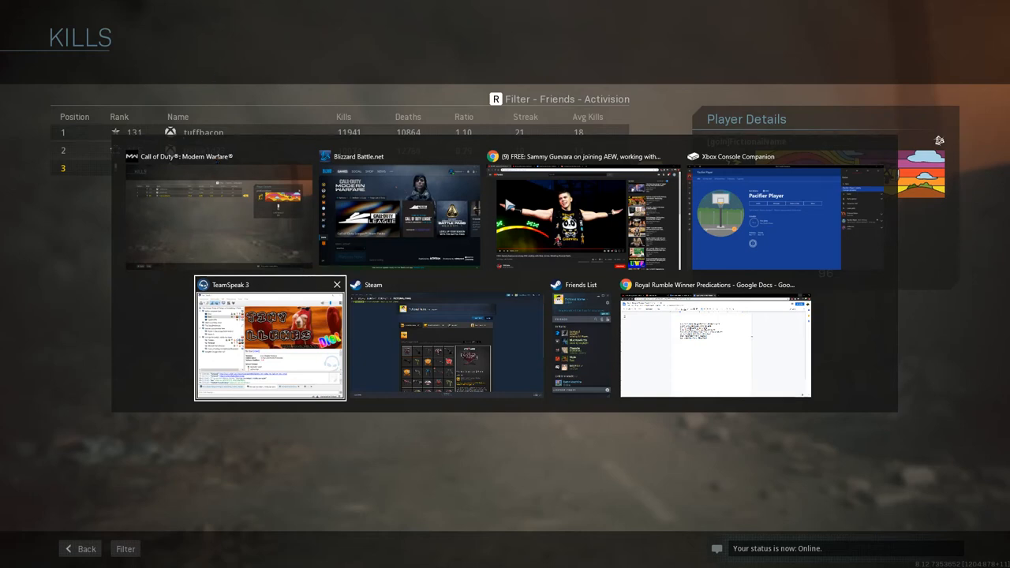
mouse_move(53, 486)
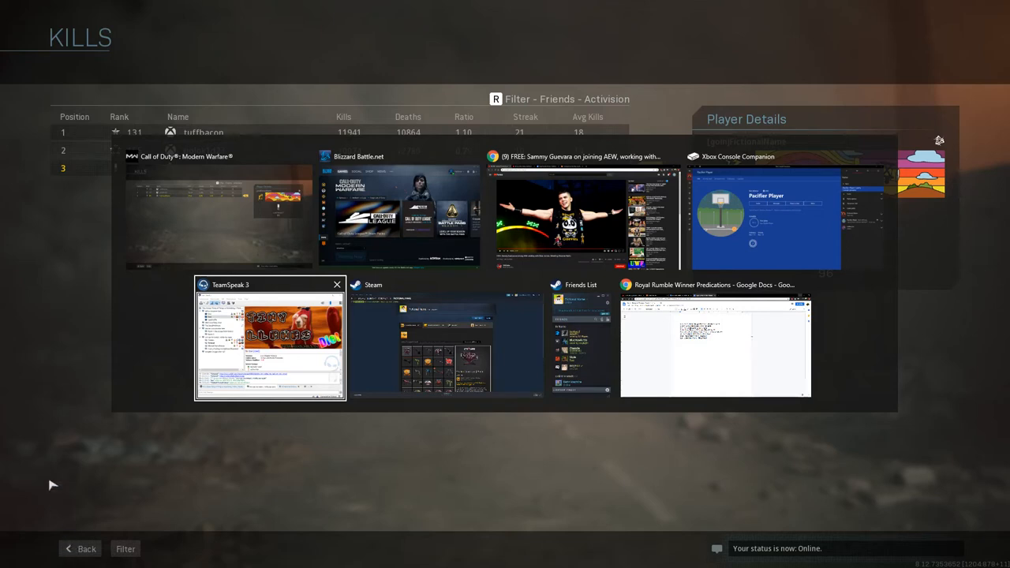
mouse_move(400, 29)
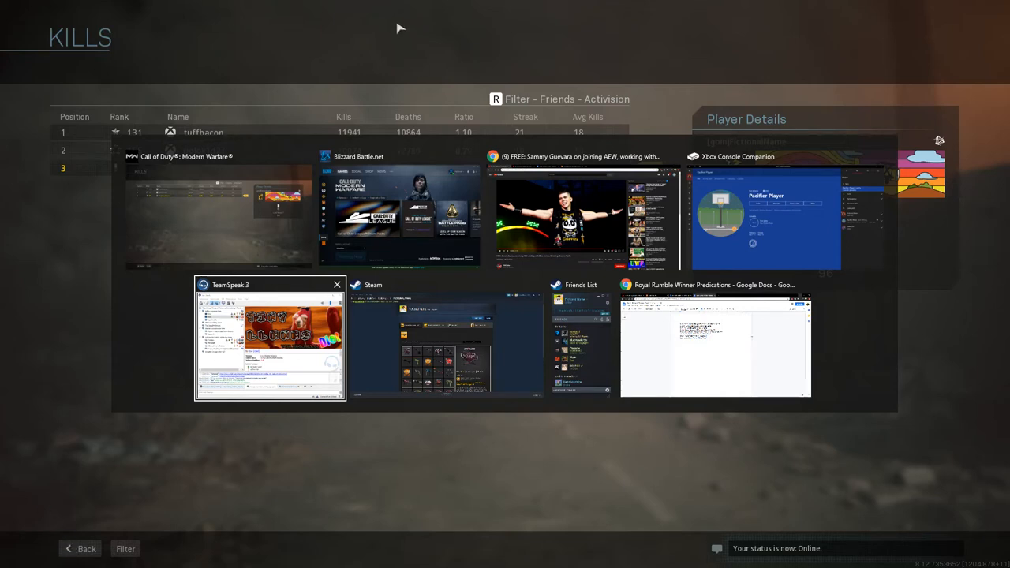